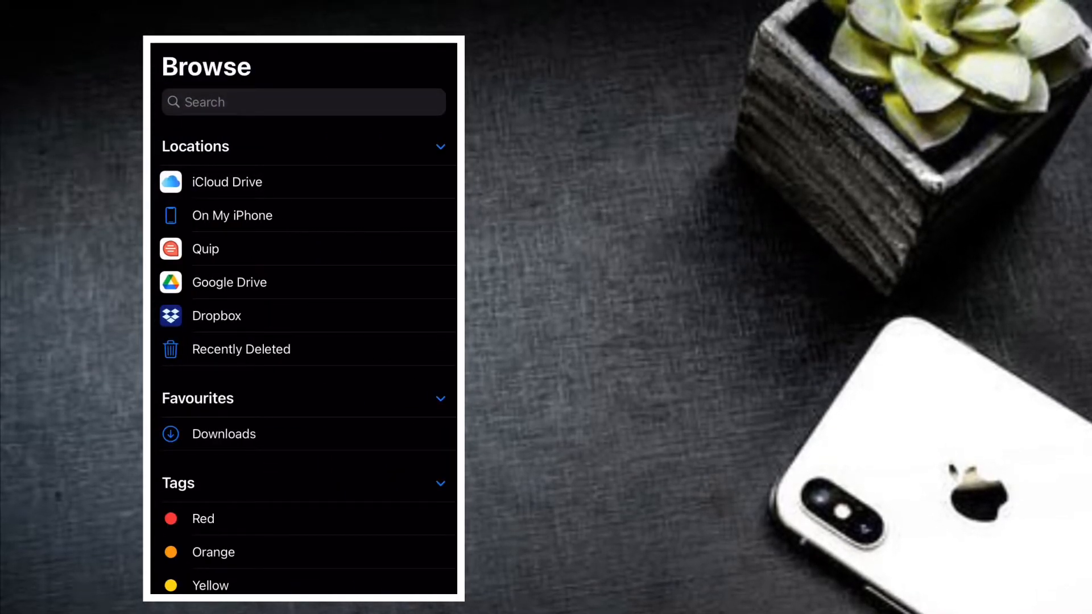
# - Scroll down through the Browse sidebar to review the storage locations
pyautogui.scroll(-3)
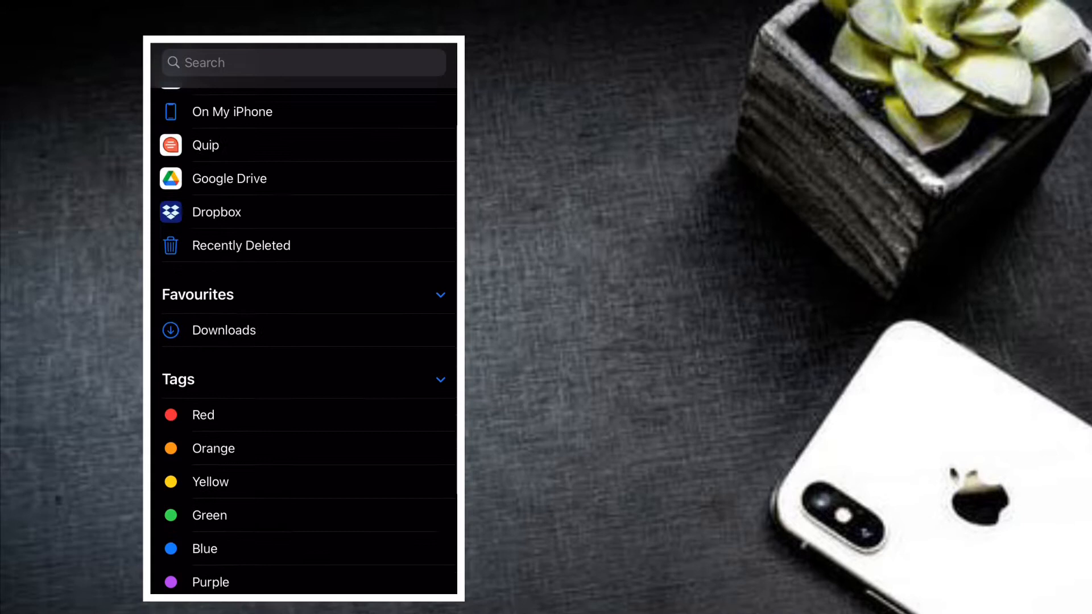
pyautogui.scroll(-3)
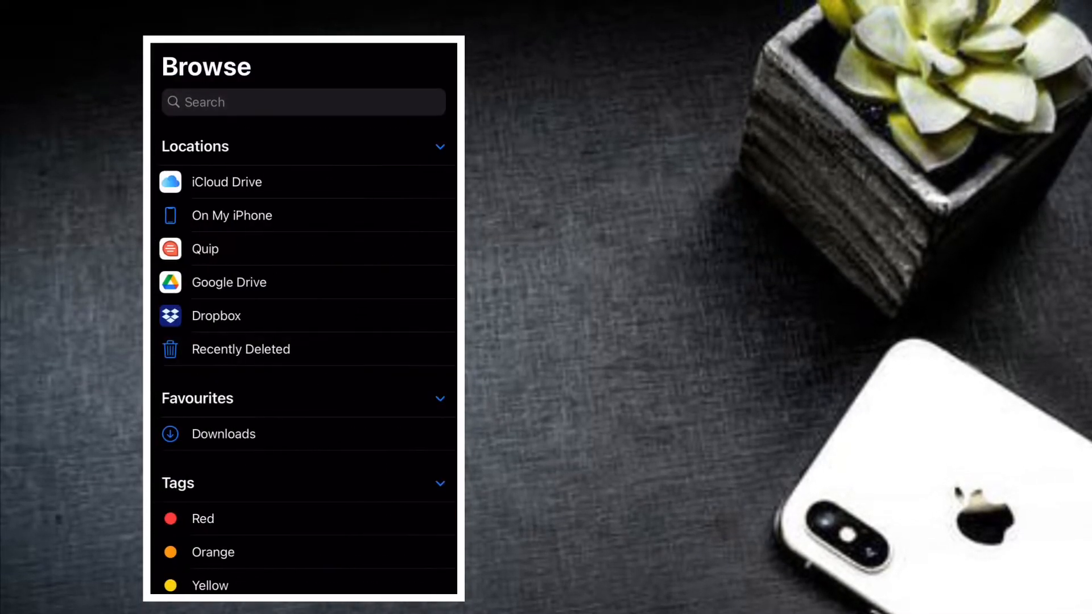
pyautogui.scroll(-3)
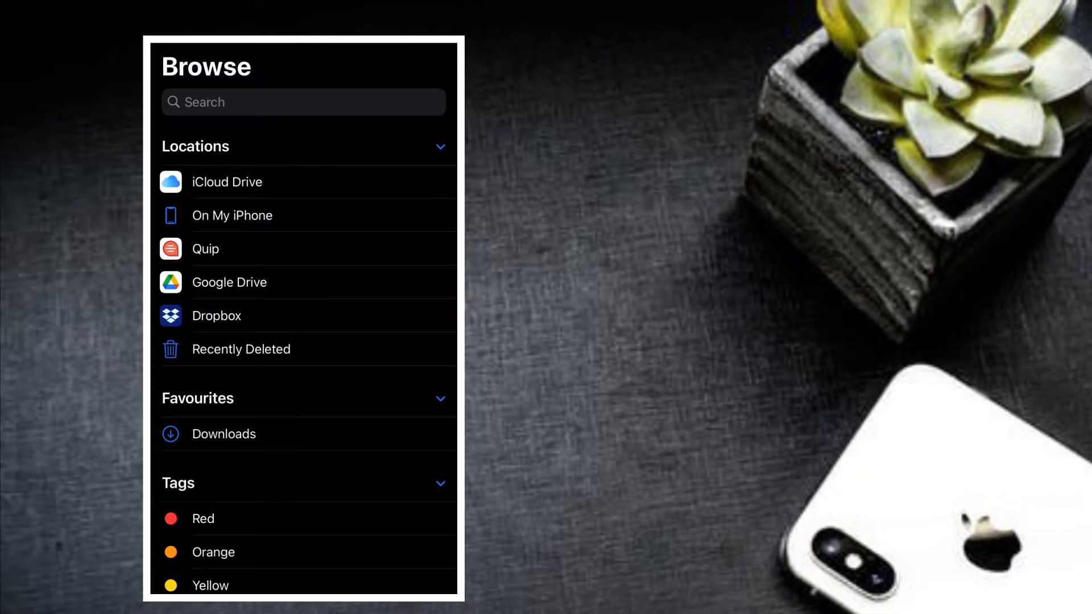
pyautogui.scroll(-3)
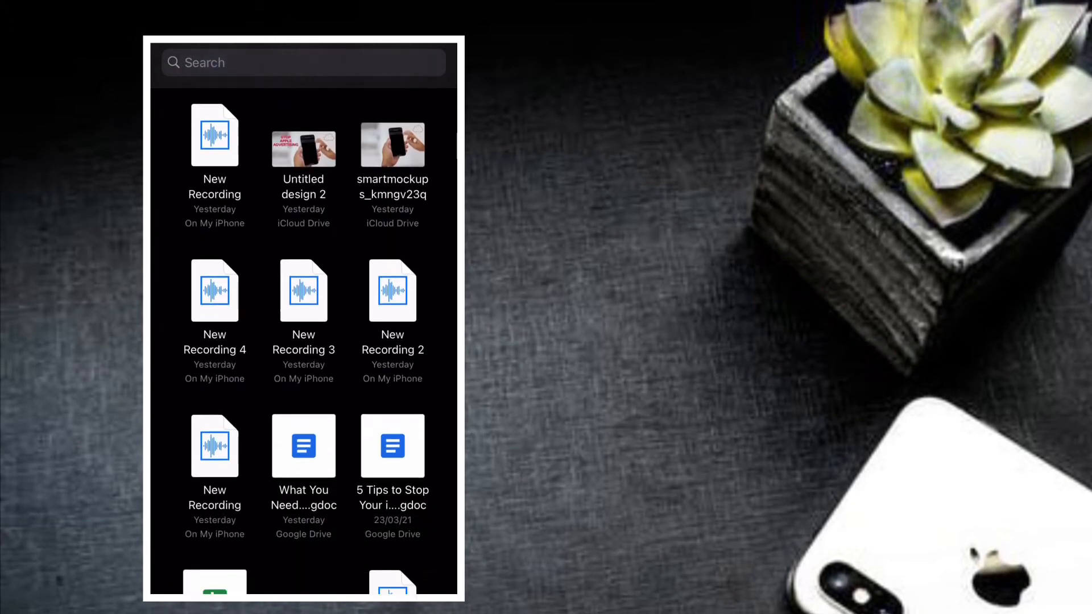
pyautogui.scroll(-3)
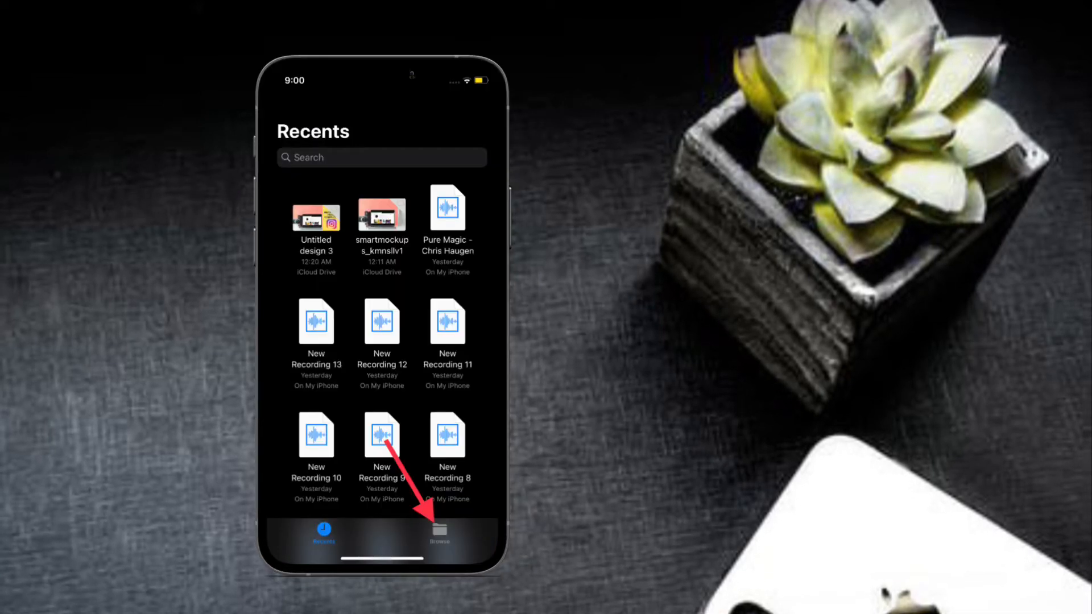
# - Go to the Browse list of locations and start editing which locations appear
pyautogui.click(438, 539)
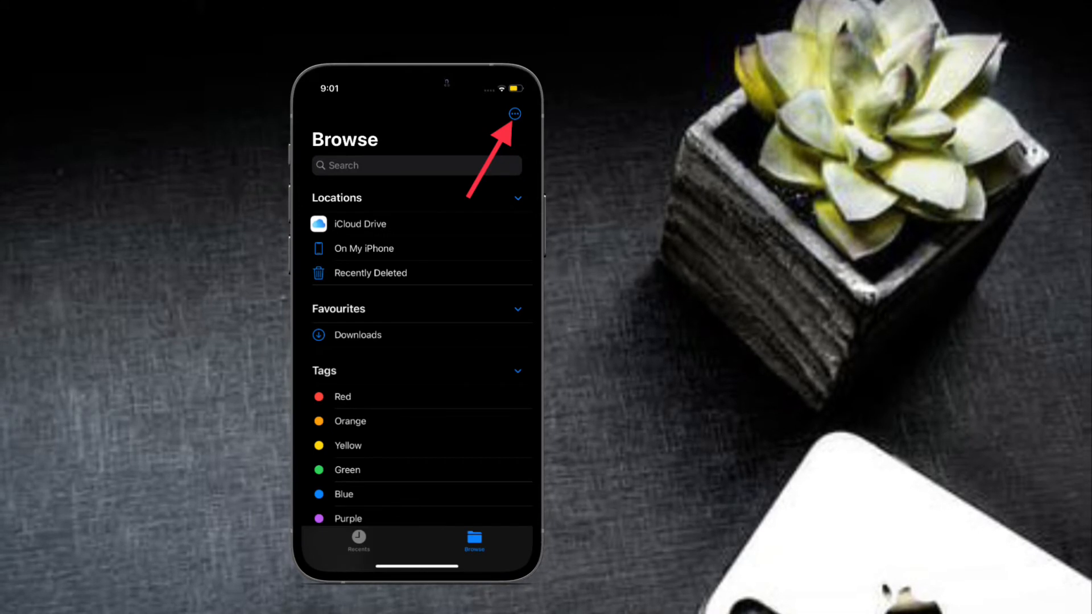
pyautogui.click(514, 114)
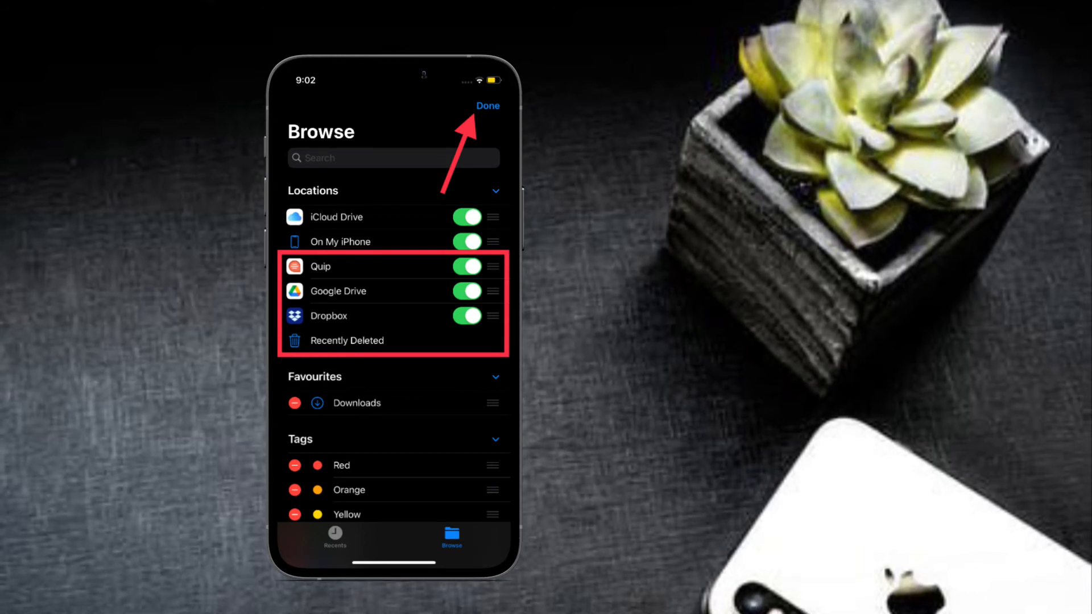
# - Switch Quip off, toggle Dropbox off and back on, then browse a location's folders
pyautogui.click(487, 105)
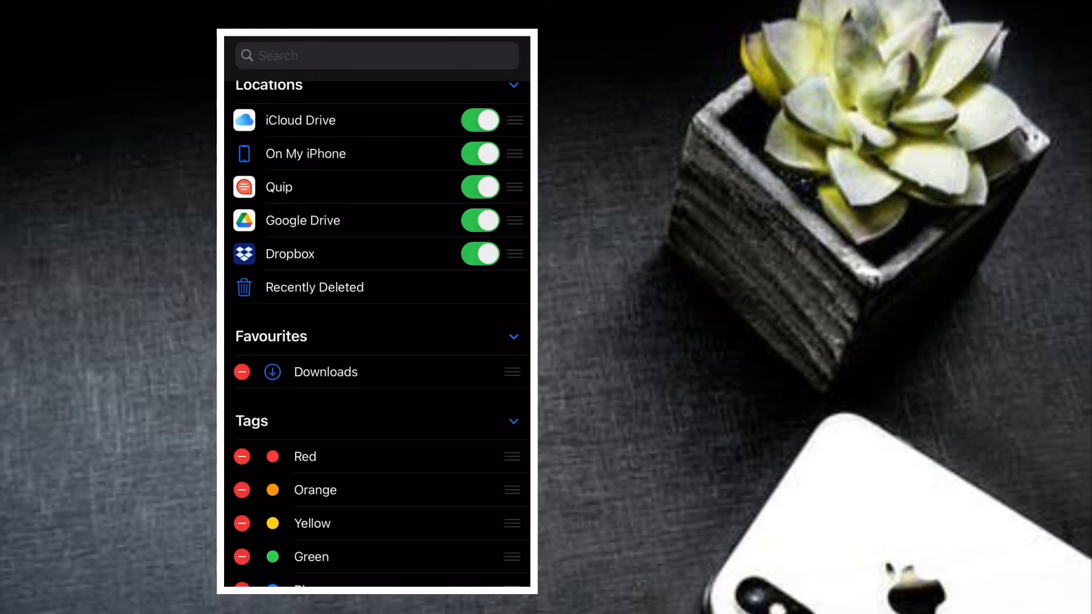
pyautogui.click(478, 186)
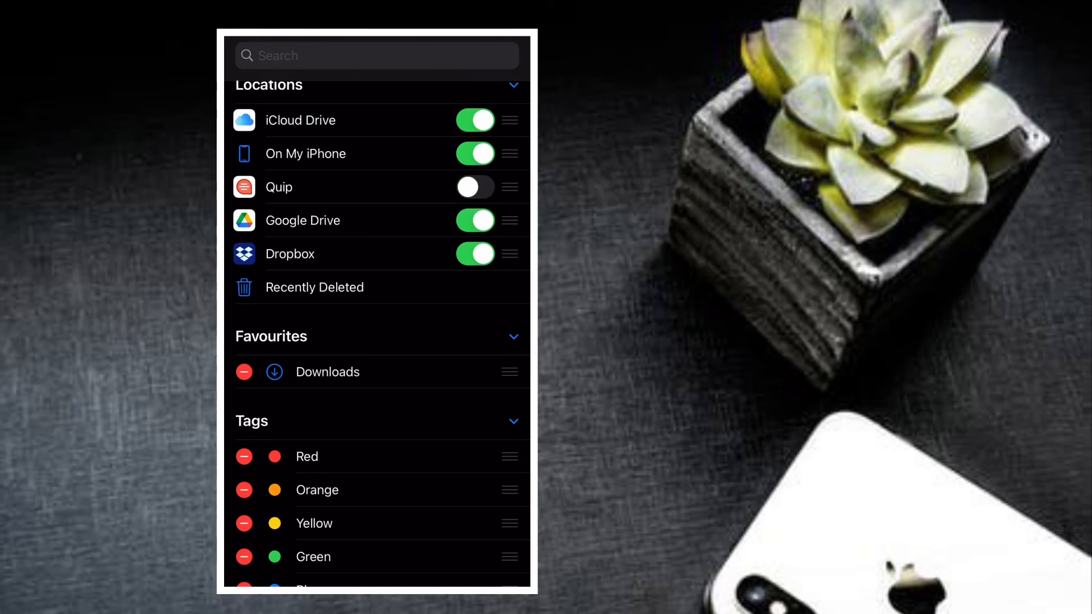
pyautogui.click(475, 253)
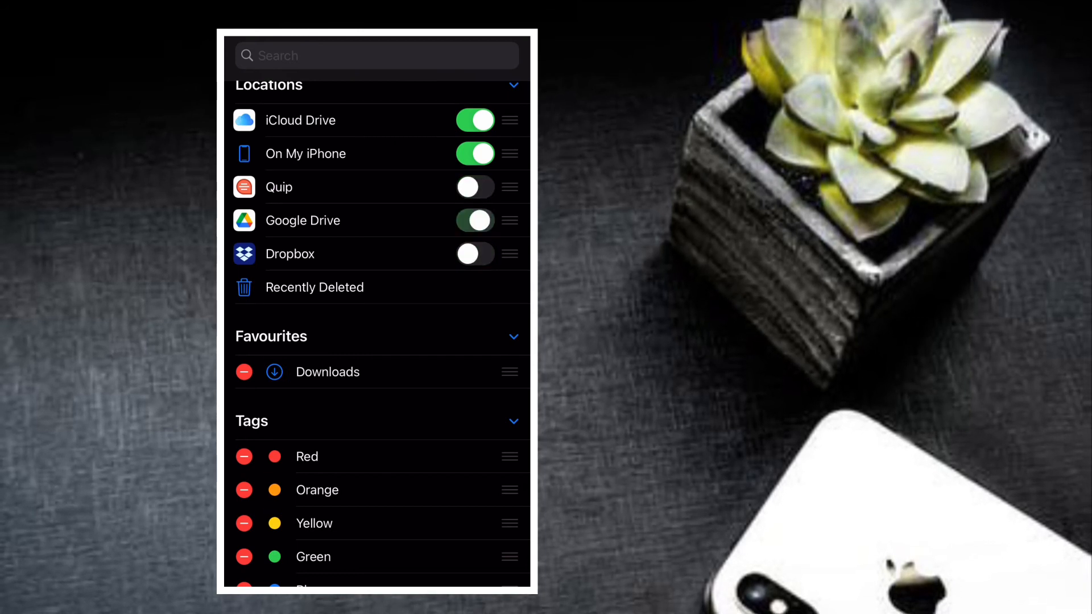
pyautogui.click(474, 253)
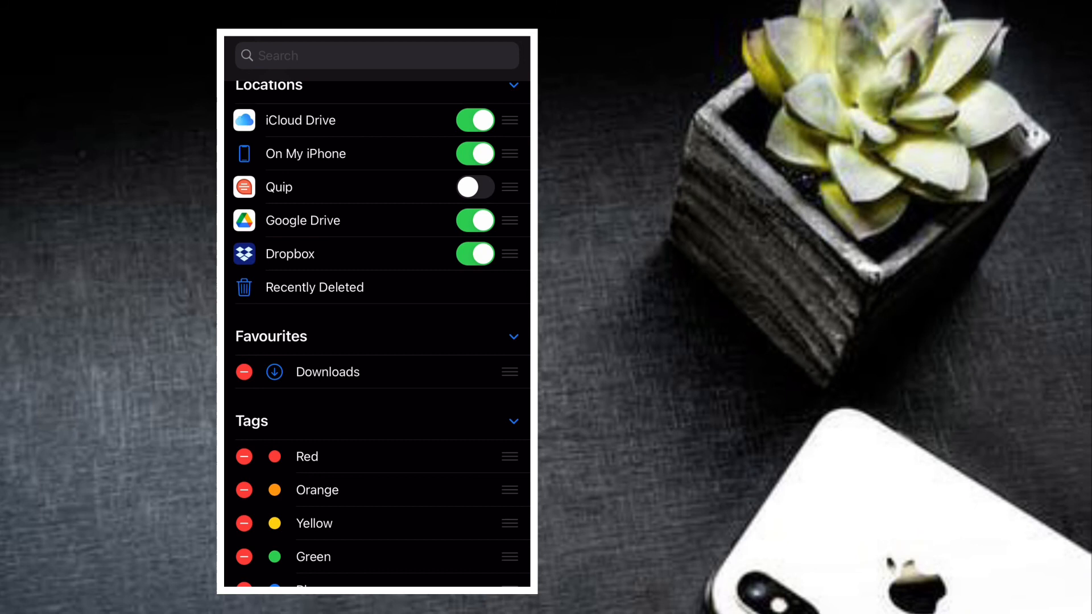
pyautogui.click(475, 254)
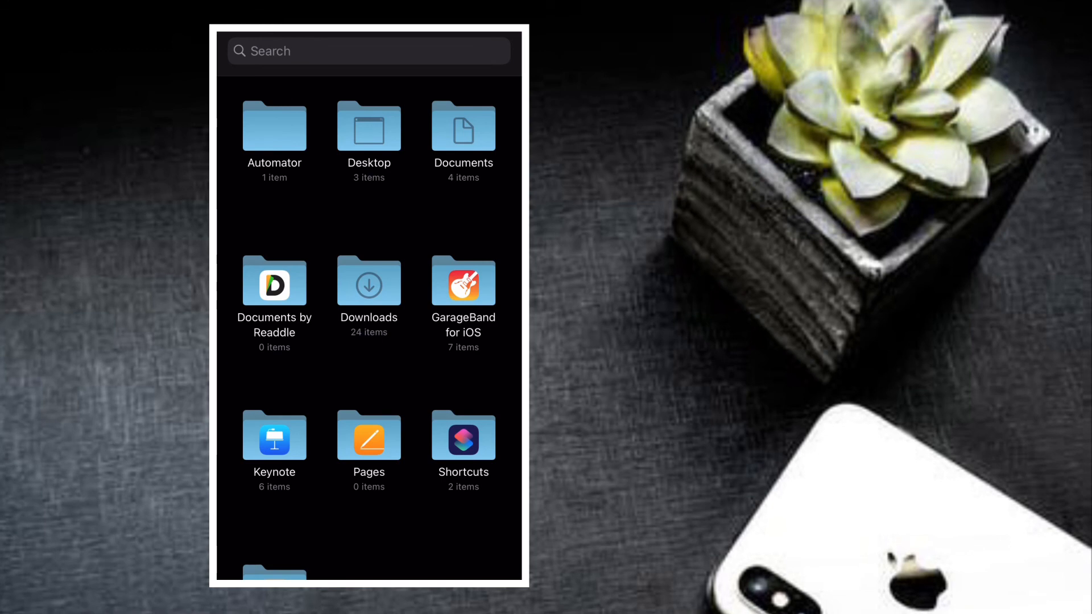
pyautogui.scroll(-3)
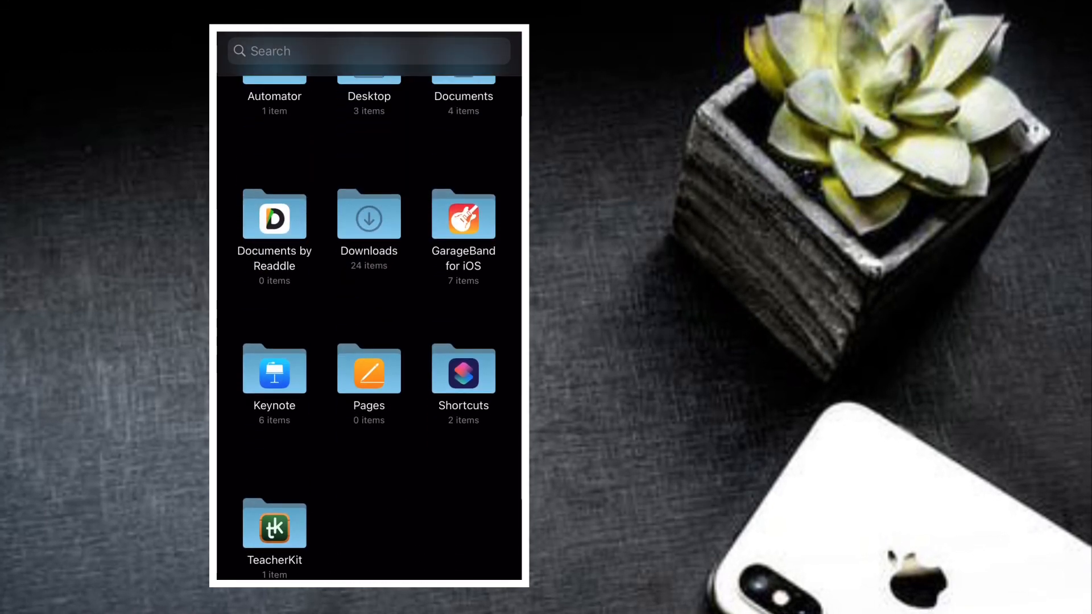